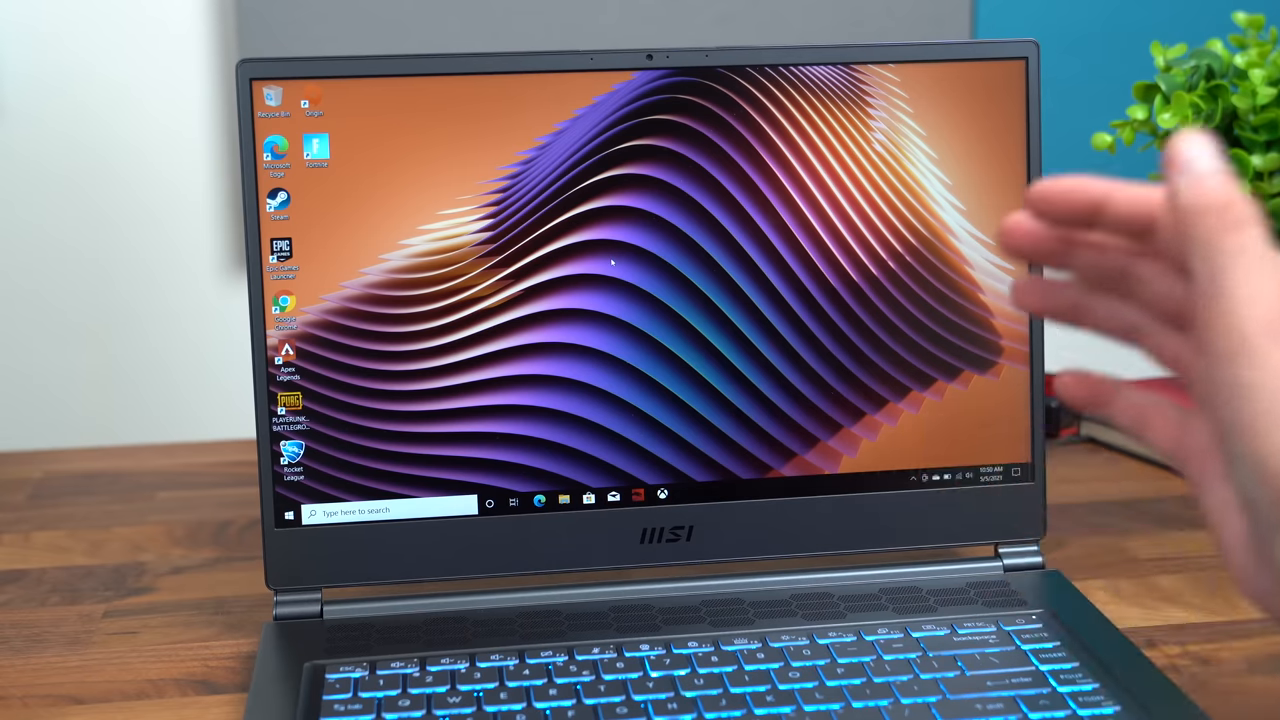
Step: Reach the Windows Display settings page from the desktop context menu
right_click(612, 262)
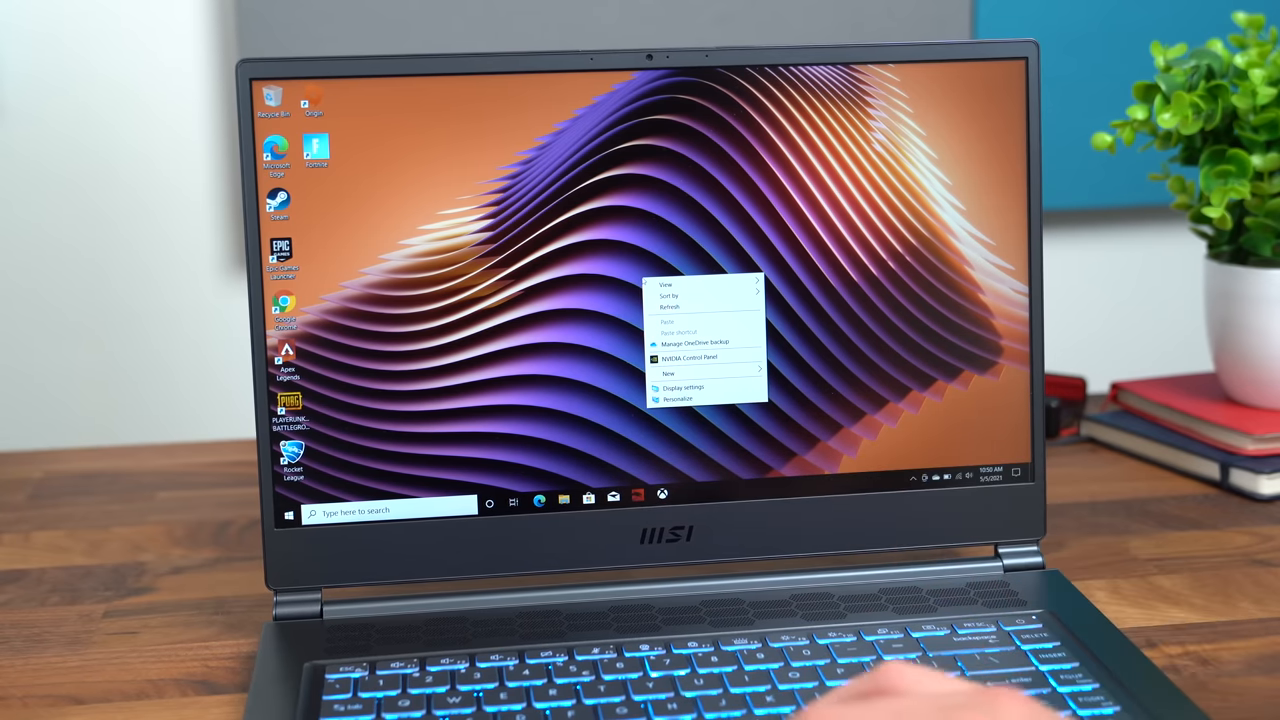
click(682, 388)
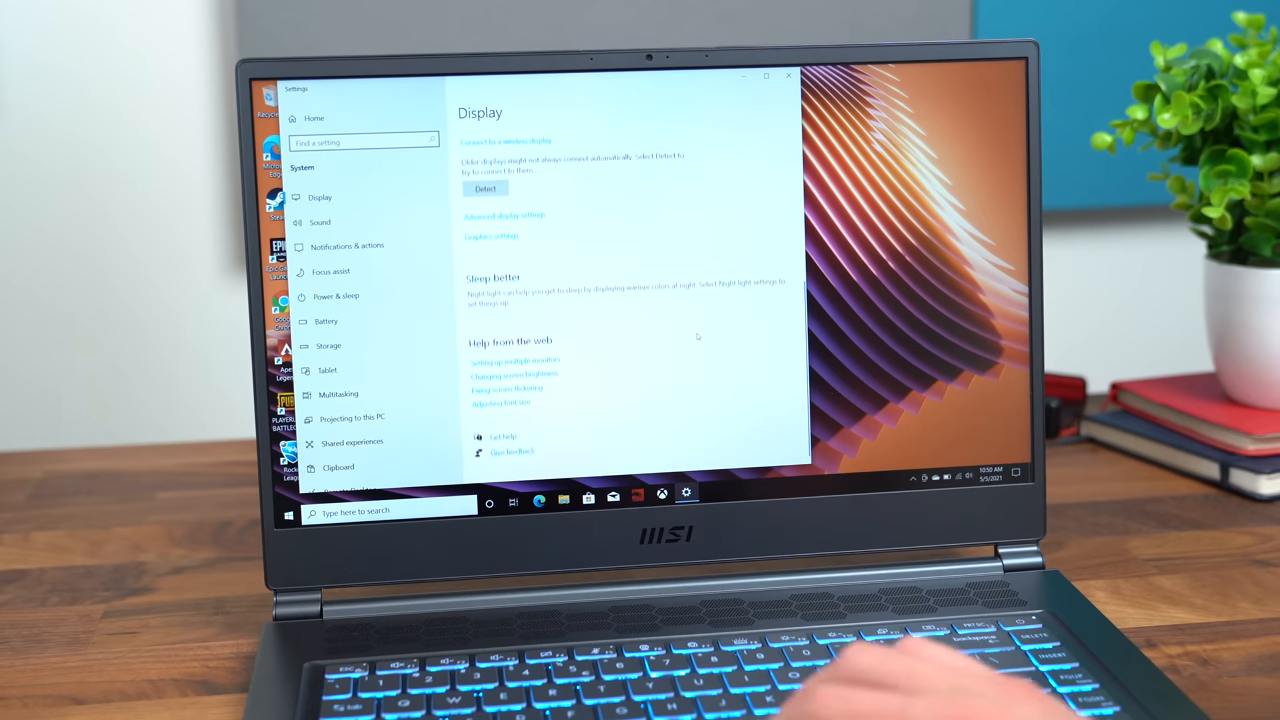
click(504, 216)
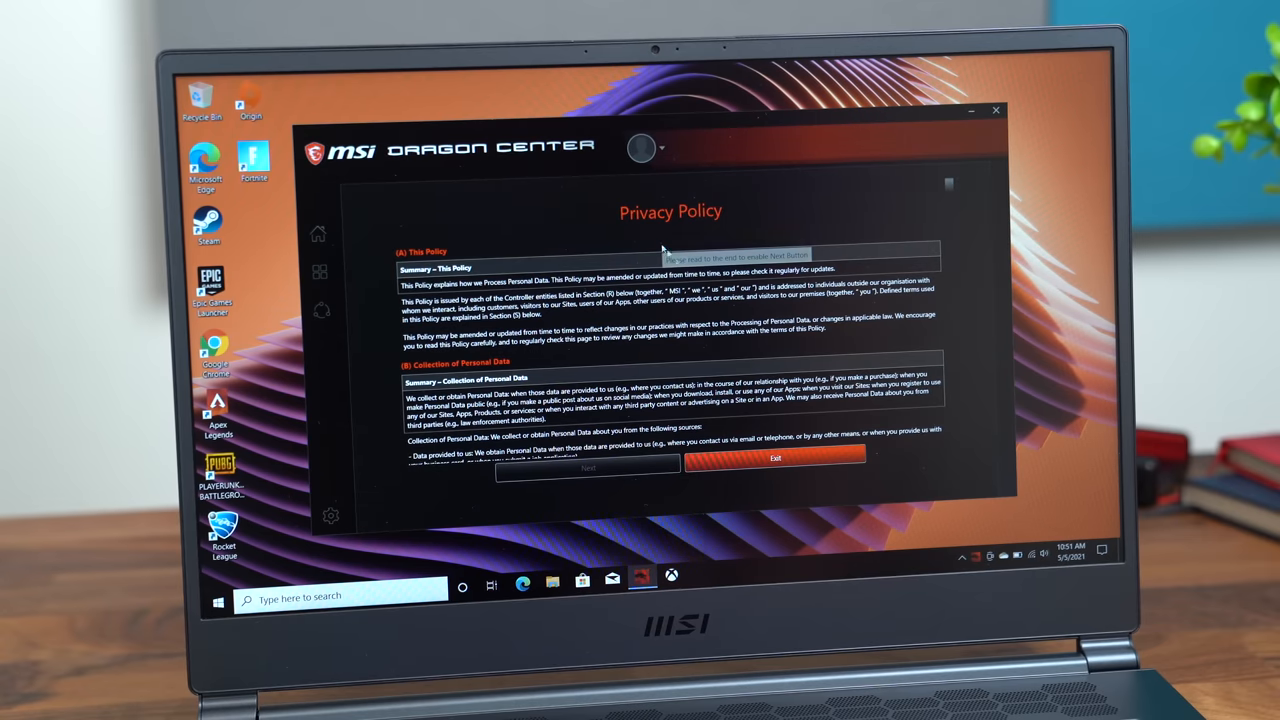
Step: Scroll through the Dragon Center privacy policy toward its end
scroll(down, 3)
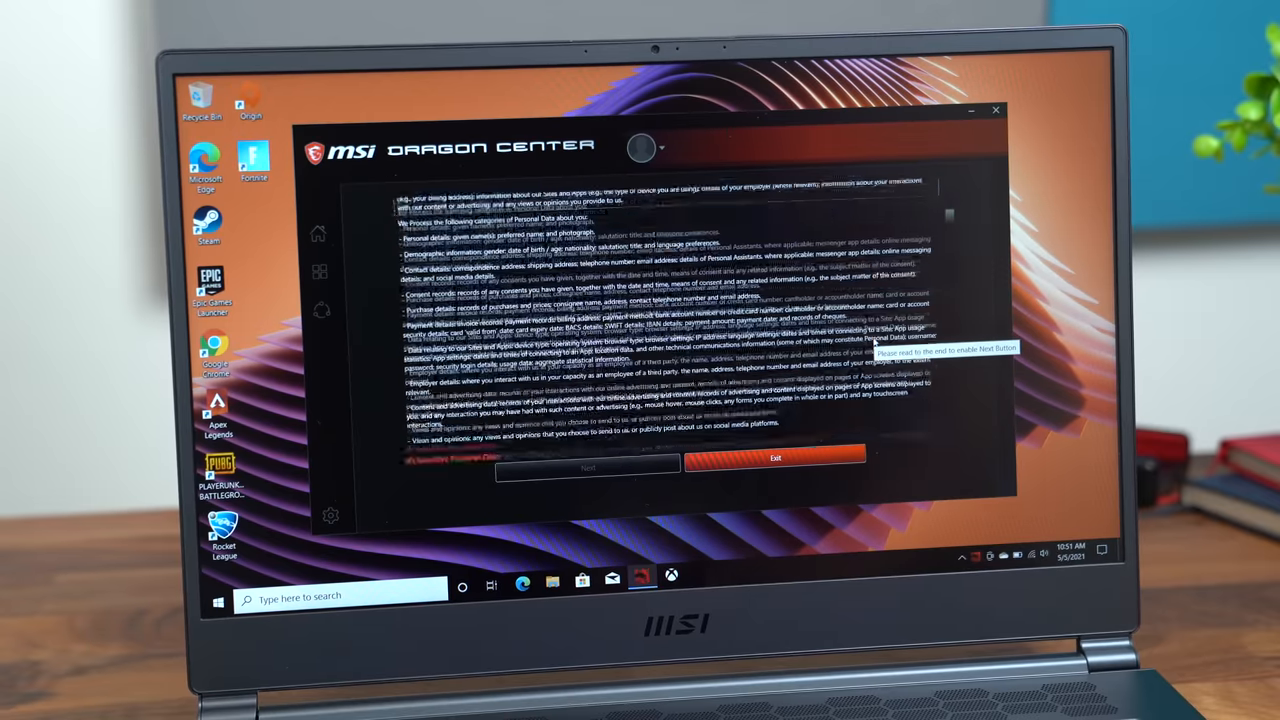
scroll(down, 3)
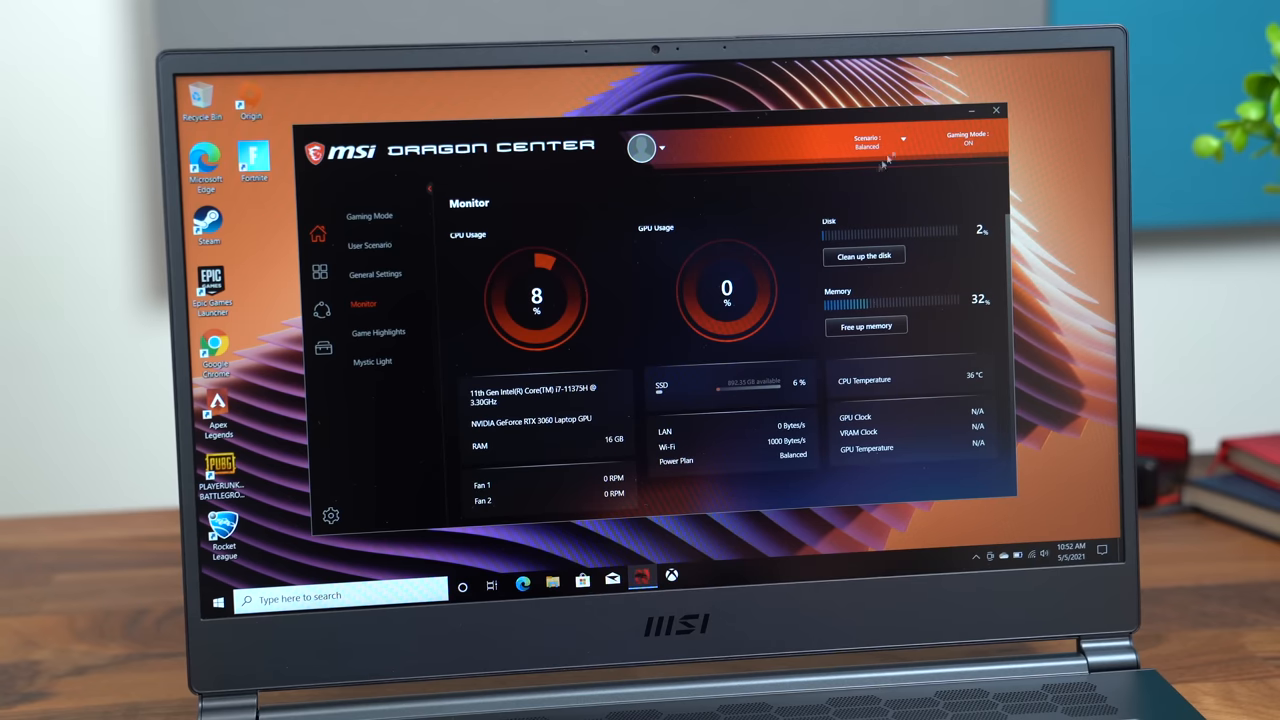
Step: Visit the Gaming Mode, User Scenario and General Settings pages from the sidebar
click(900, 138)
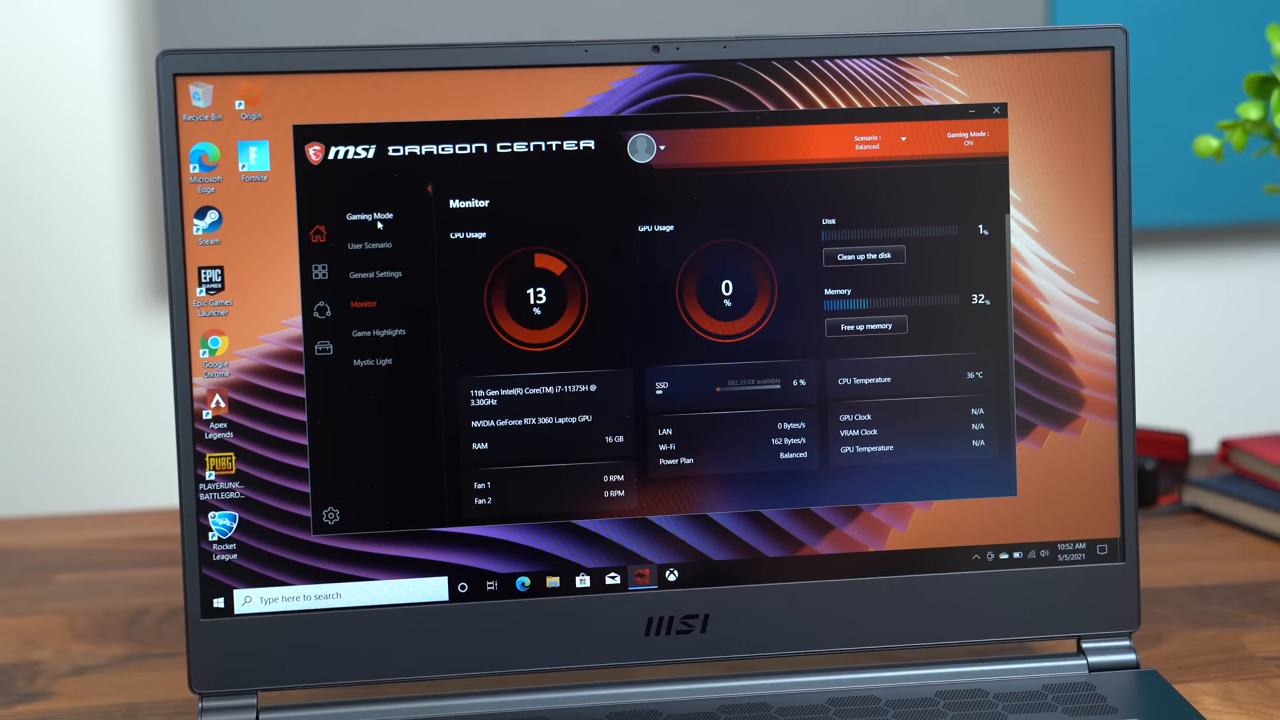
click(370, 216)
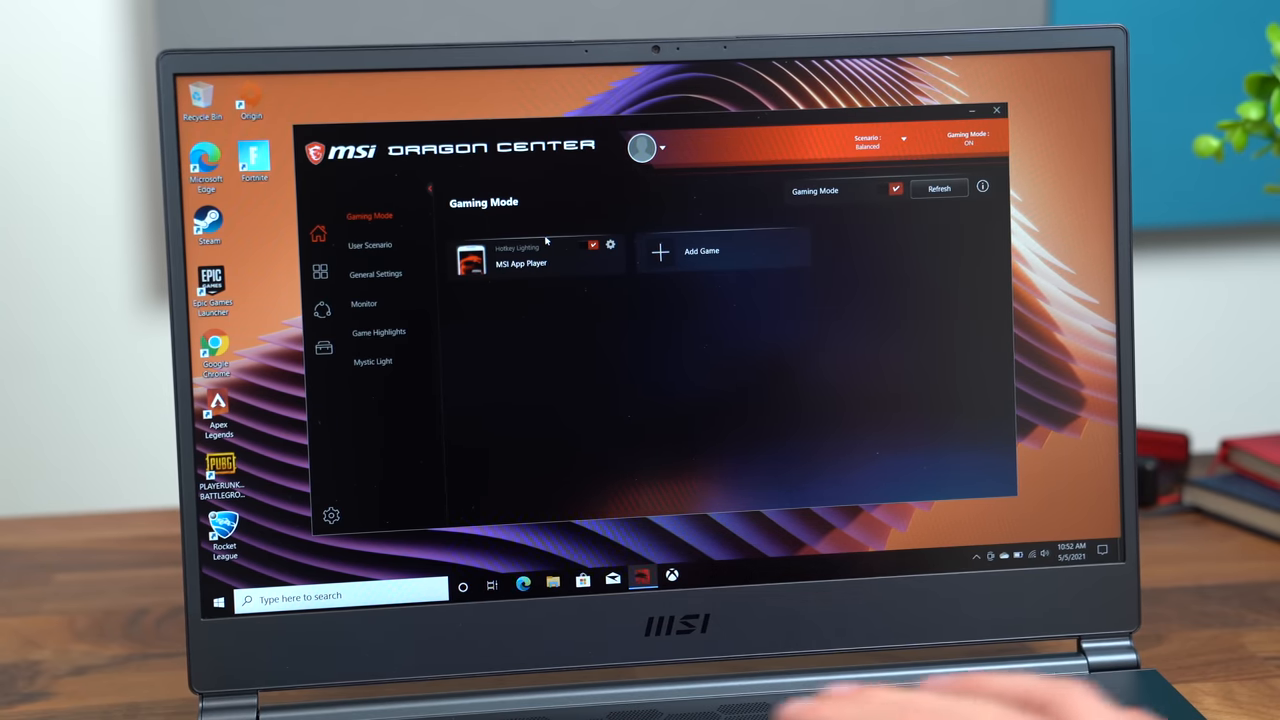
click(370, 244)
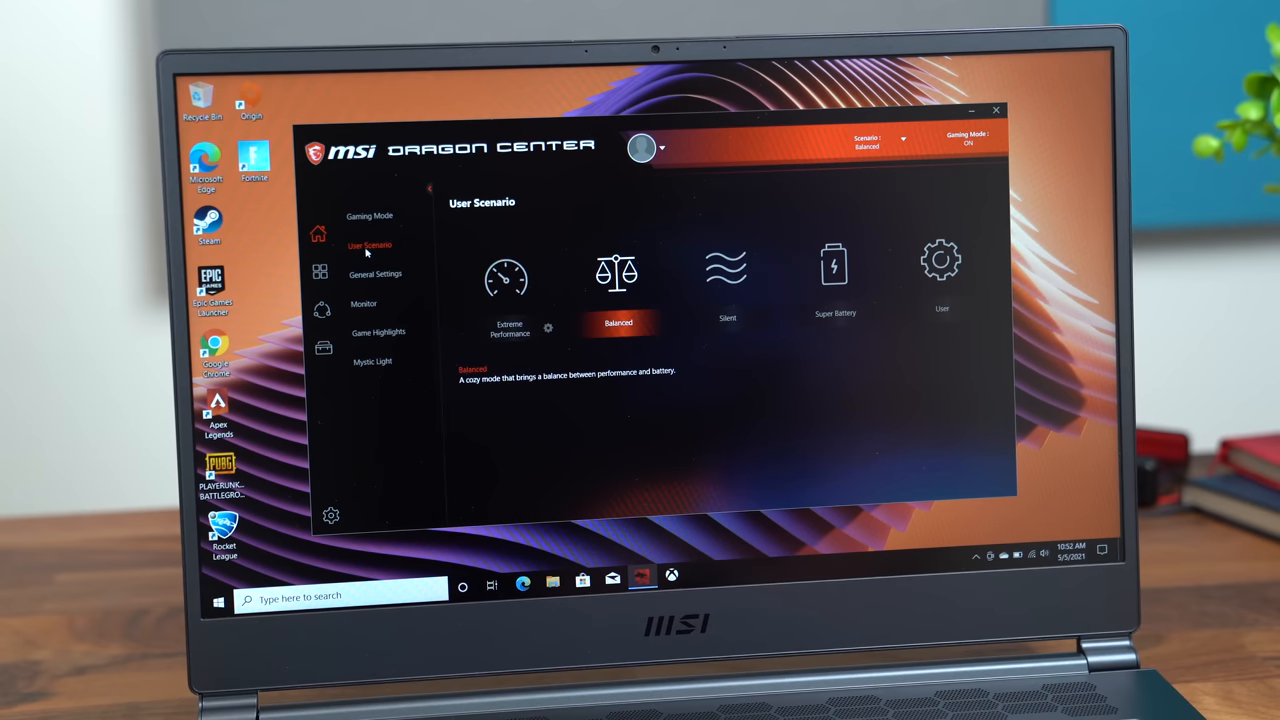
mouse_move(404, 274)
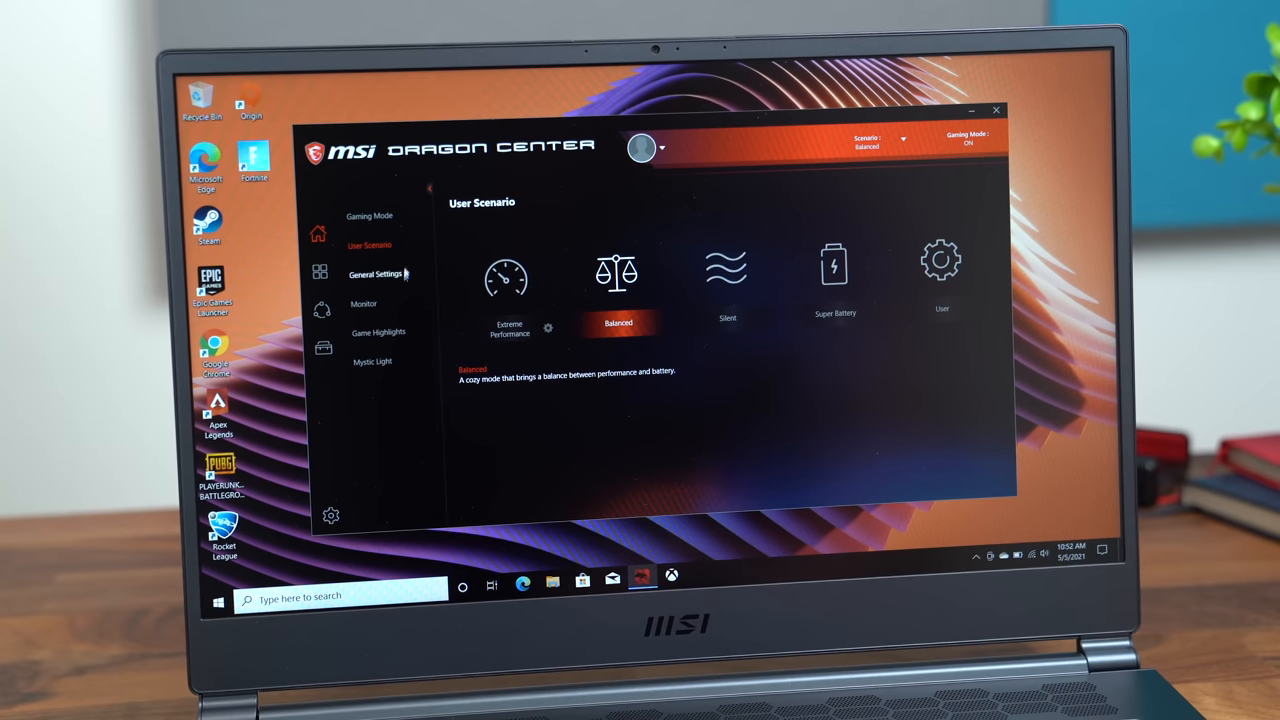
click(376, 272)
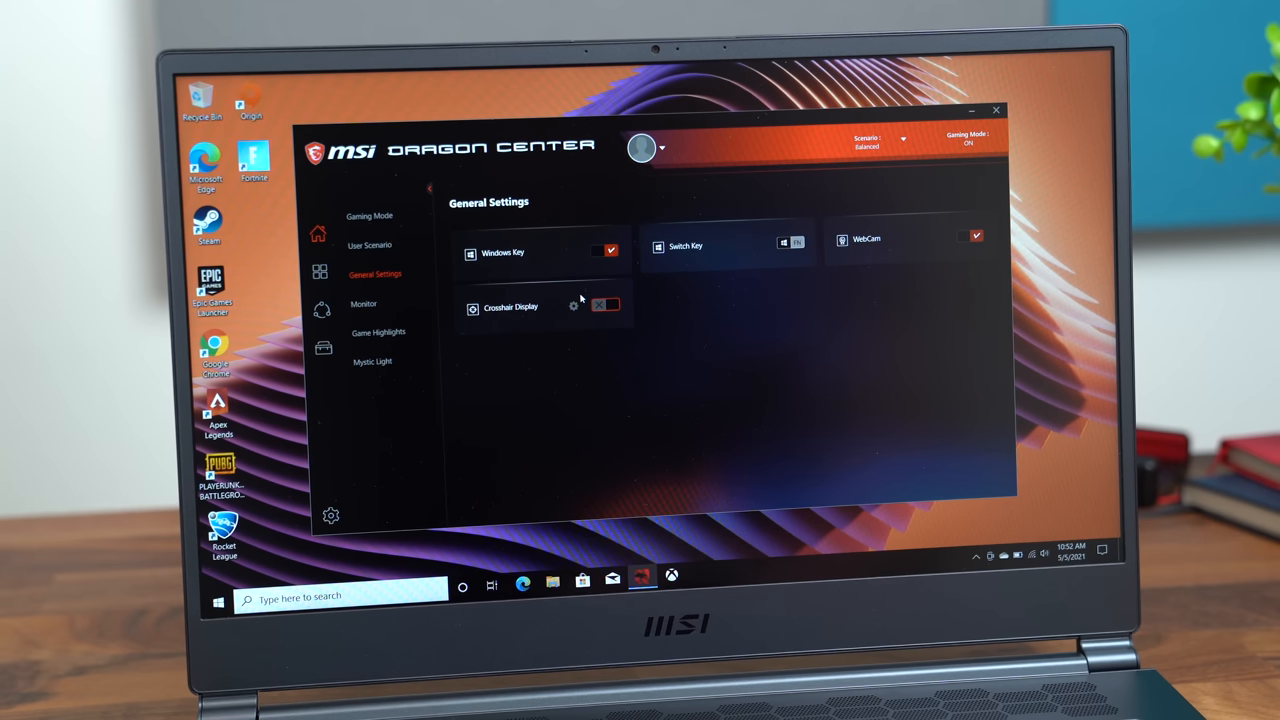
click(372, 360)
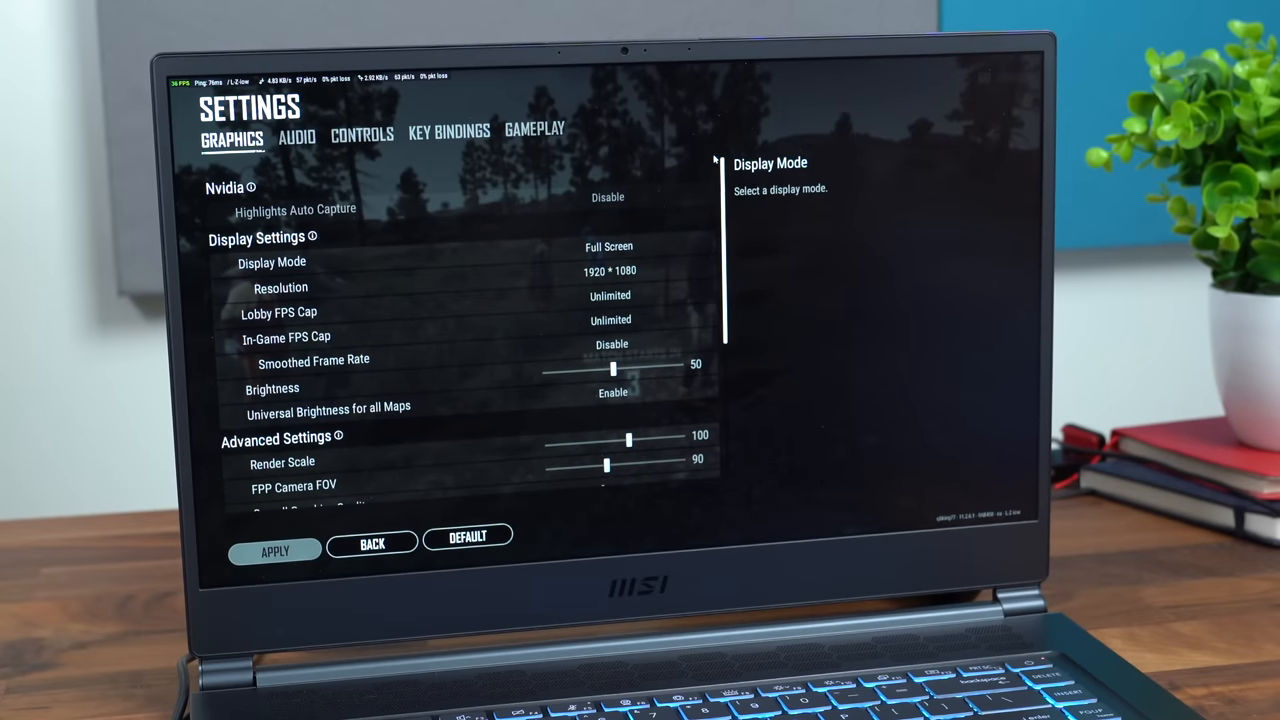
Step: Scroll through PUBG's graphics settings showing 1920 × 1080 full screen and unlimited FPS caps
scroll(down, 3)
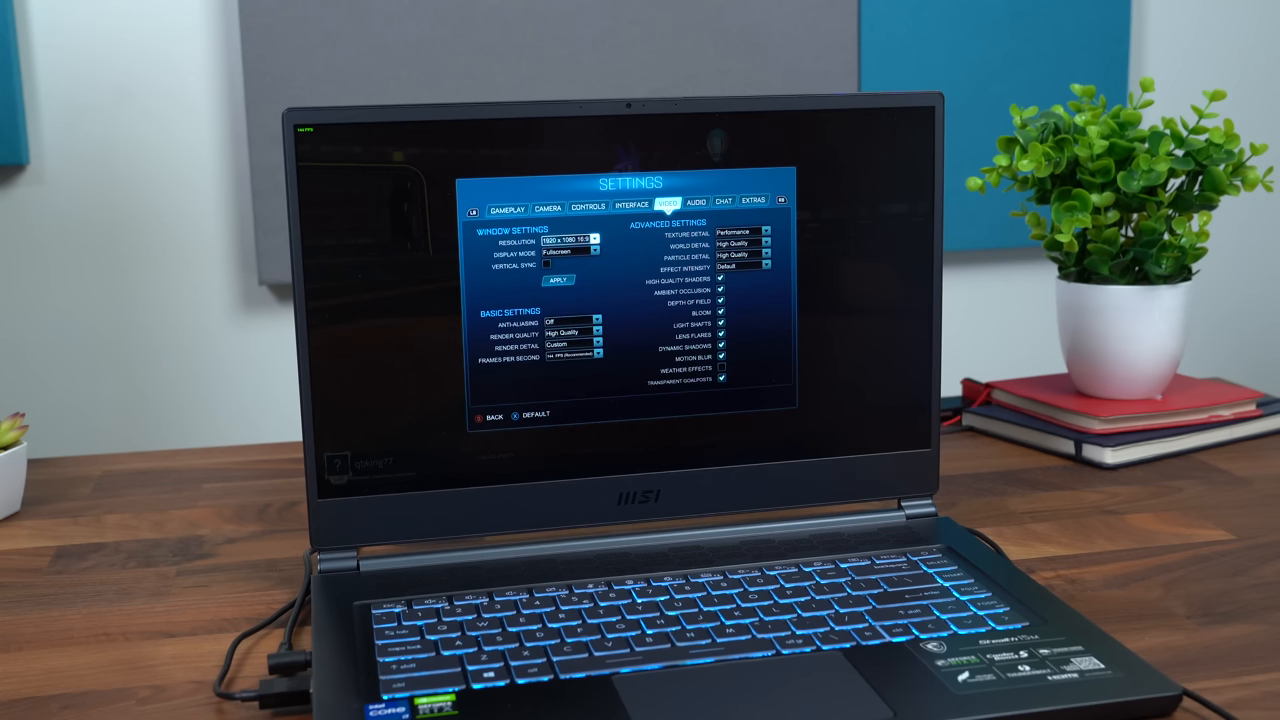
click(720, 380)
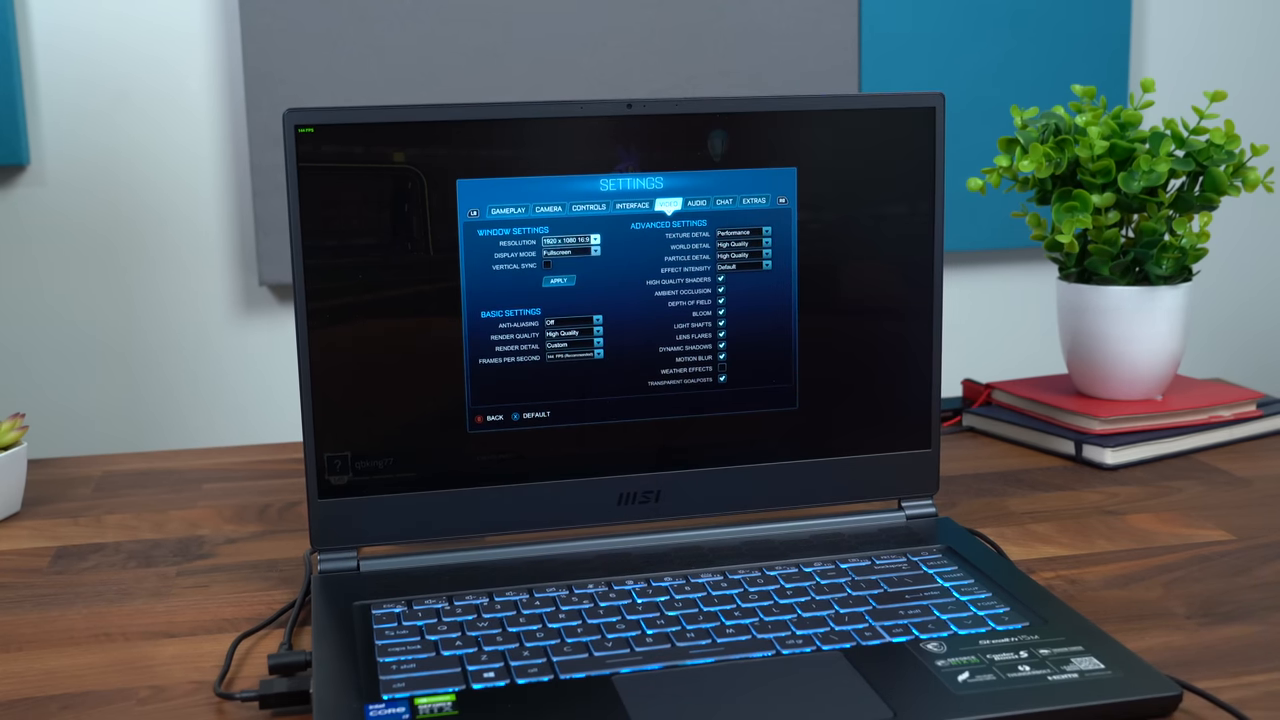